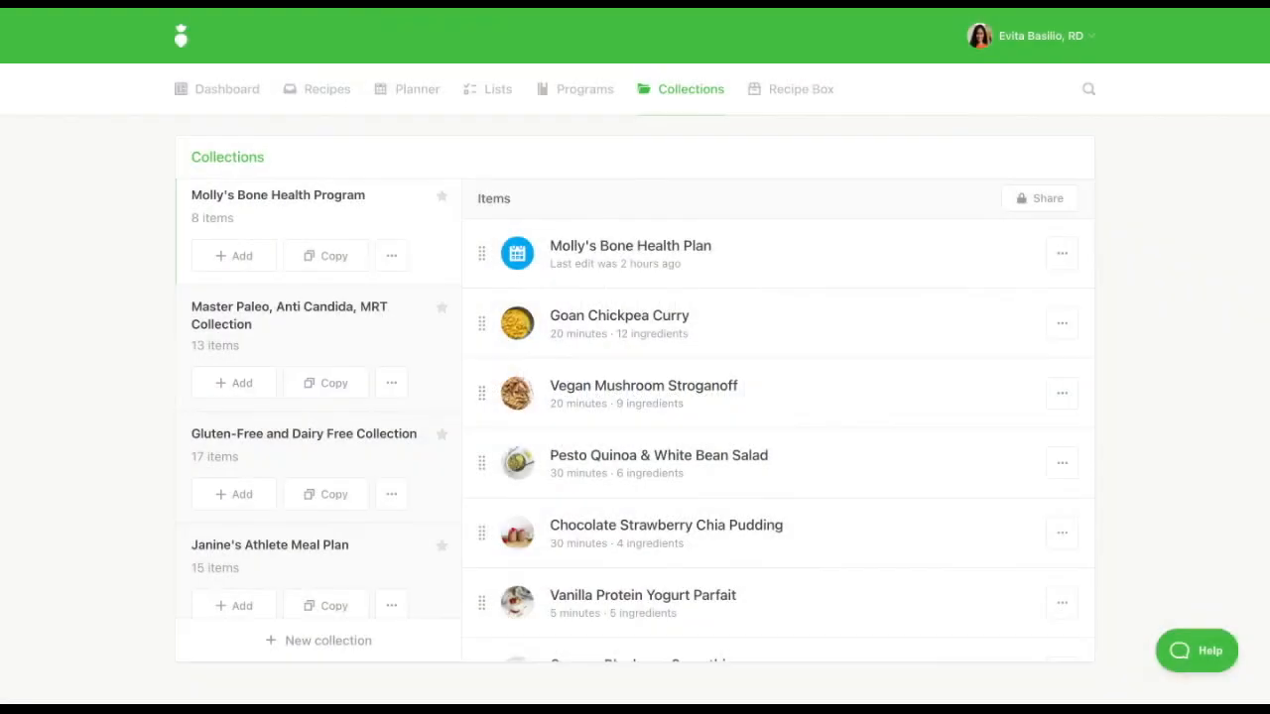
- Share Molly's Bone Health Program by link with Nutrition Facts enabled and copy the link
click(1040, 198)
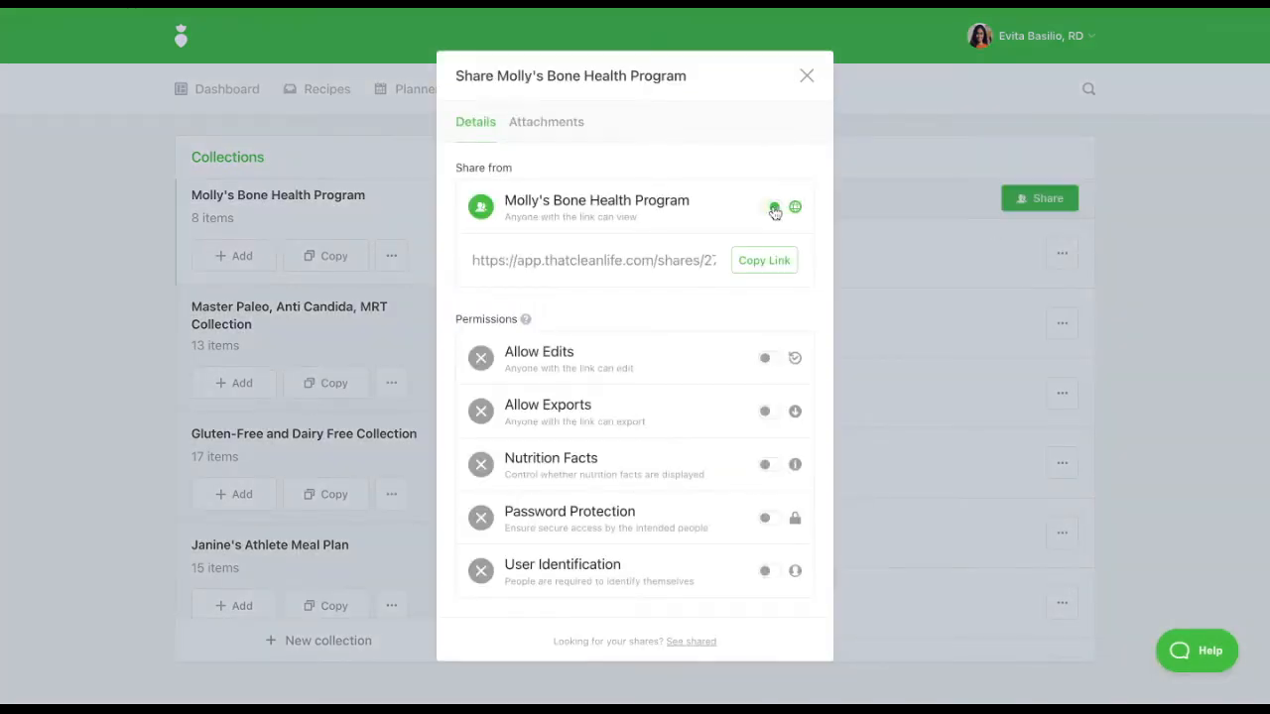
click(774, 207)
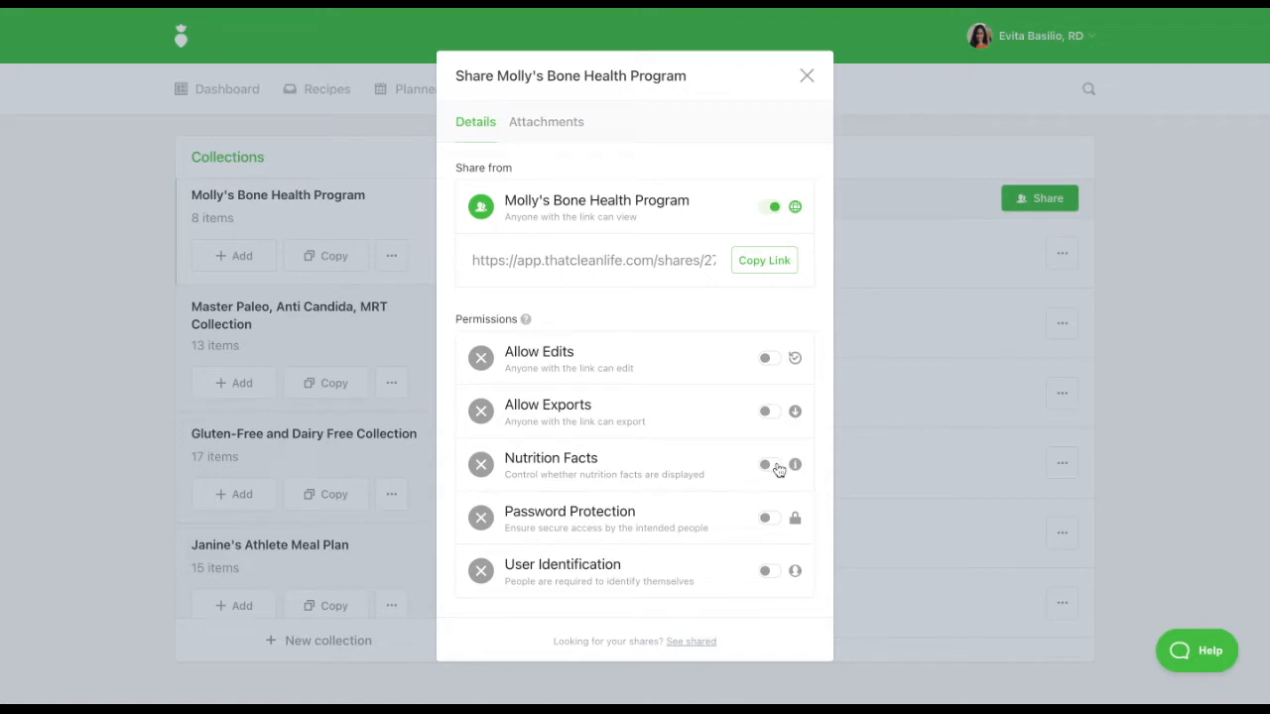
click(770, 464)
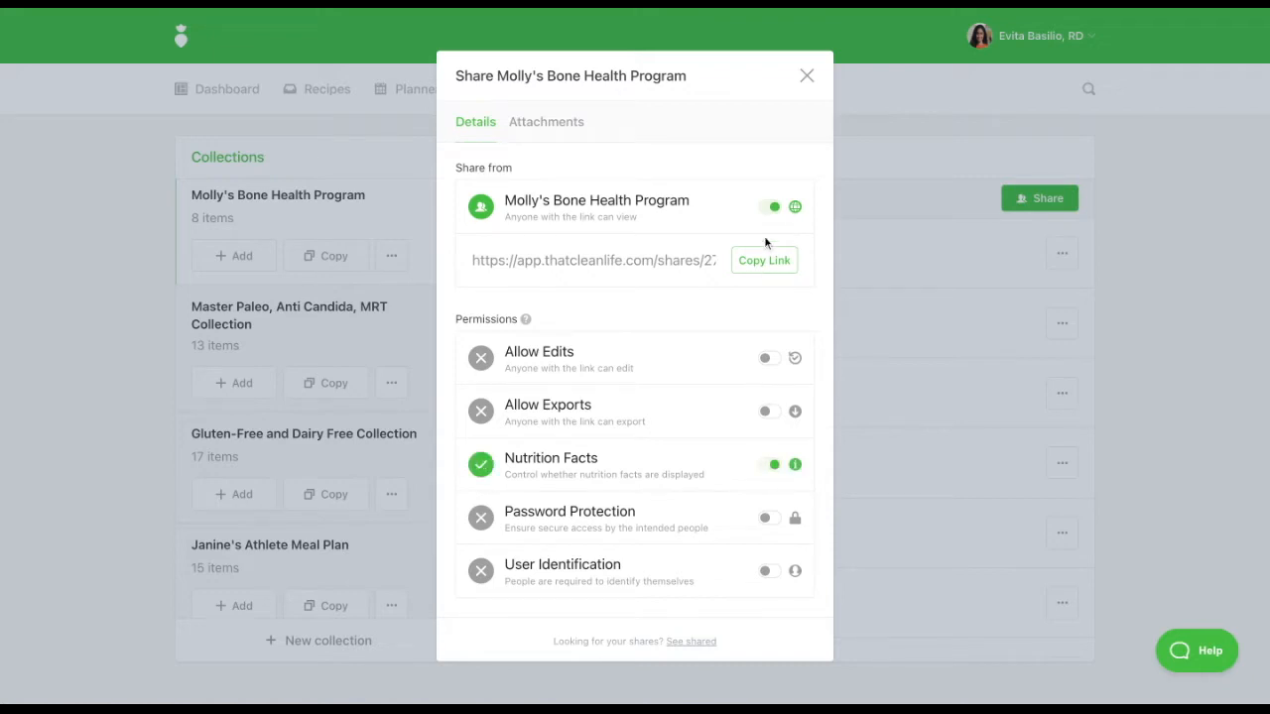
click(764, 260)
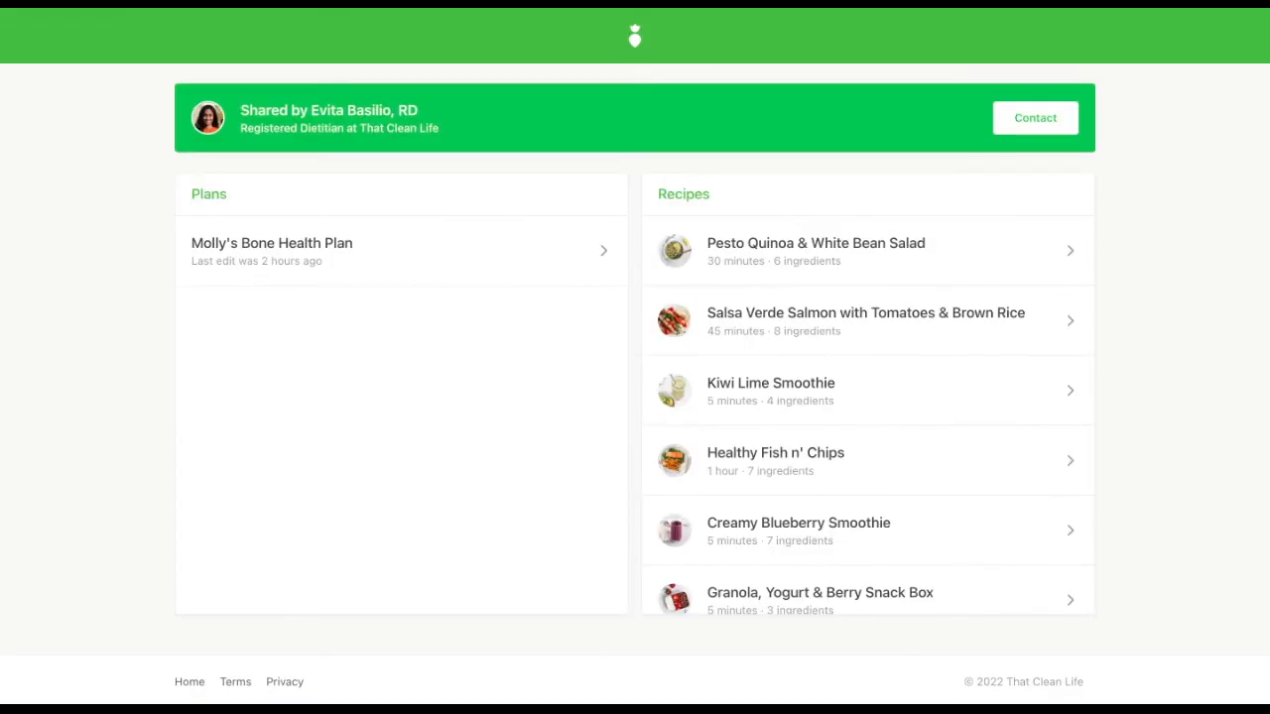
- From the shared Molly's Bone Health Plan, view the Orange & Yogurt Breakfast Box recipe's per-serving nutrition
click(270, 242)
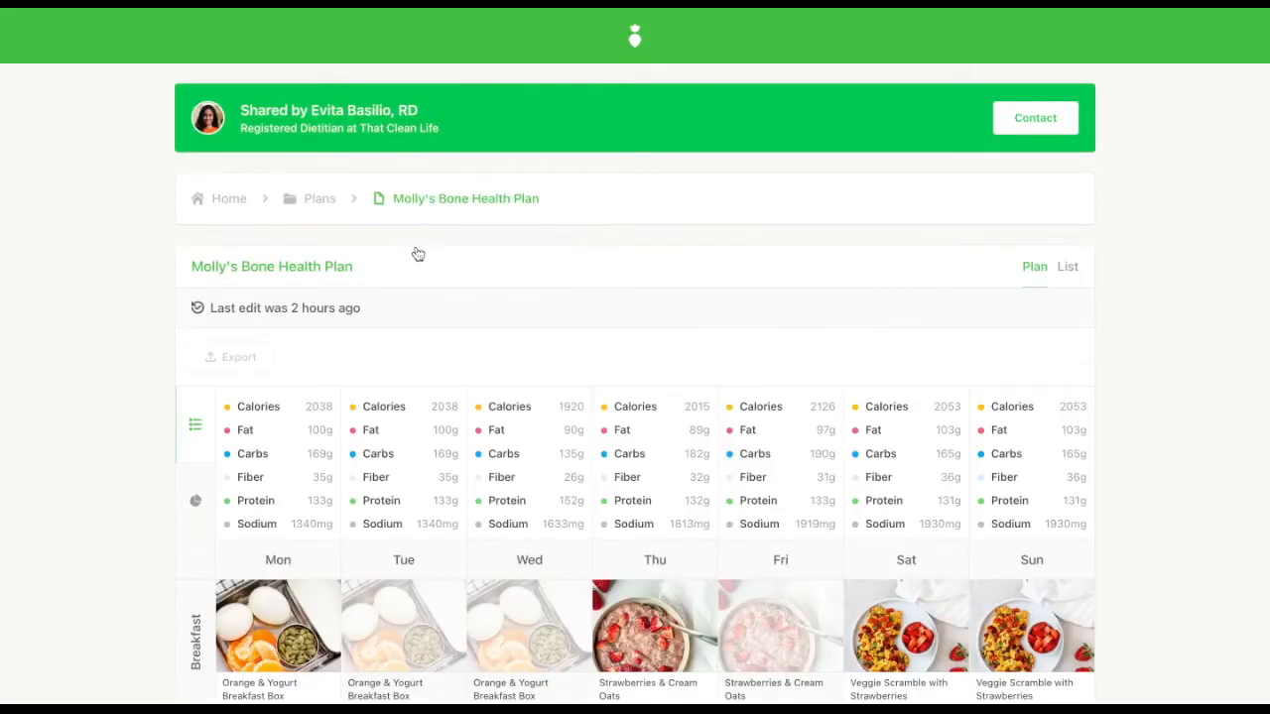
scroll(down, 3)
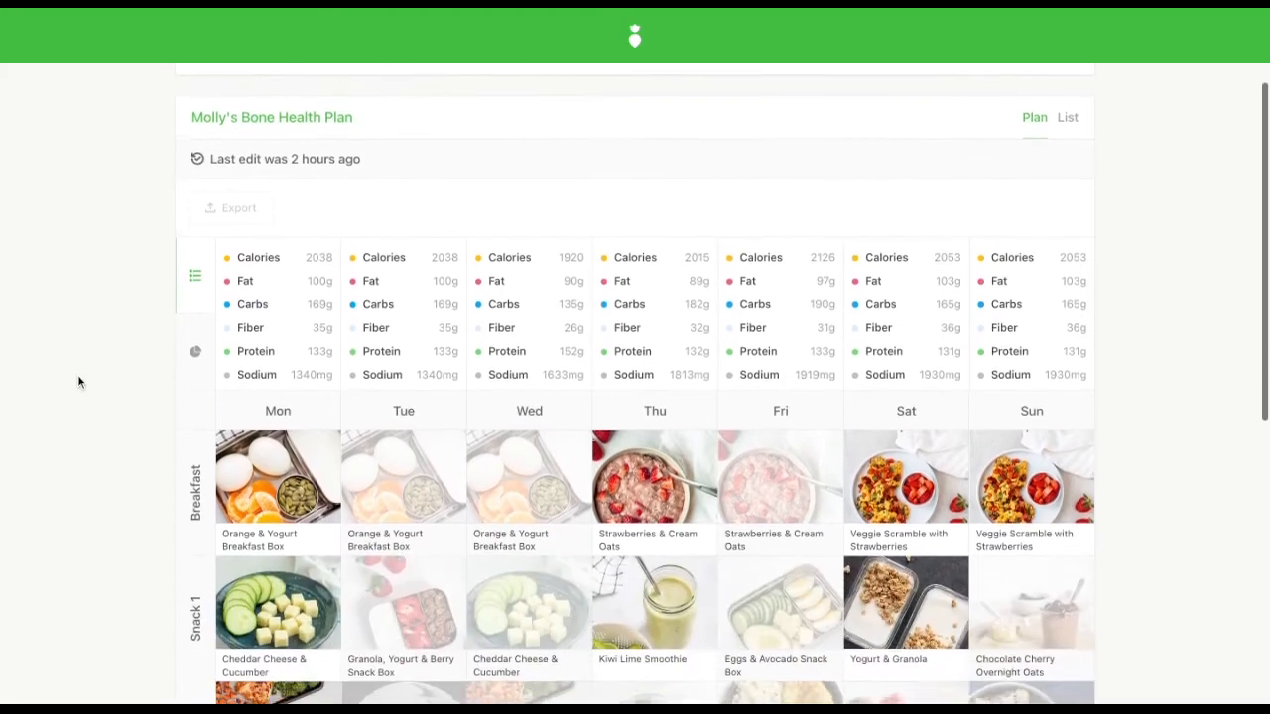
click(278, 476)
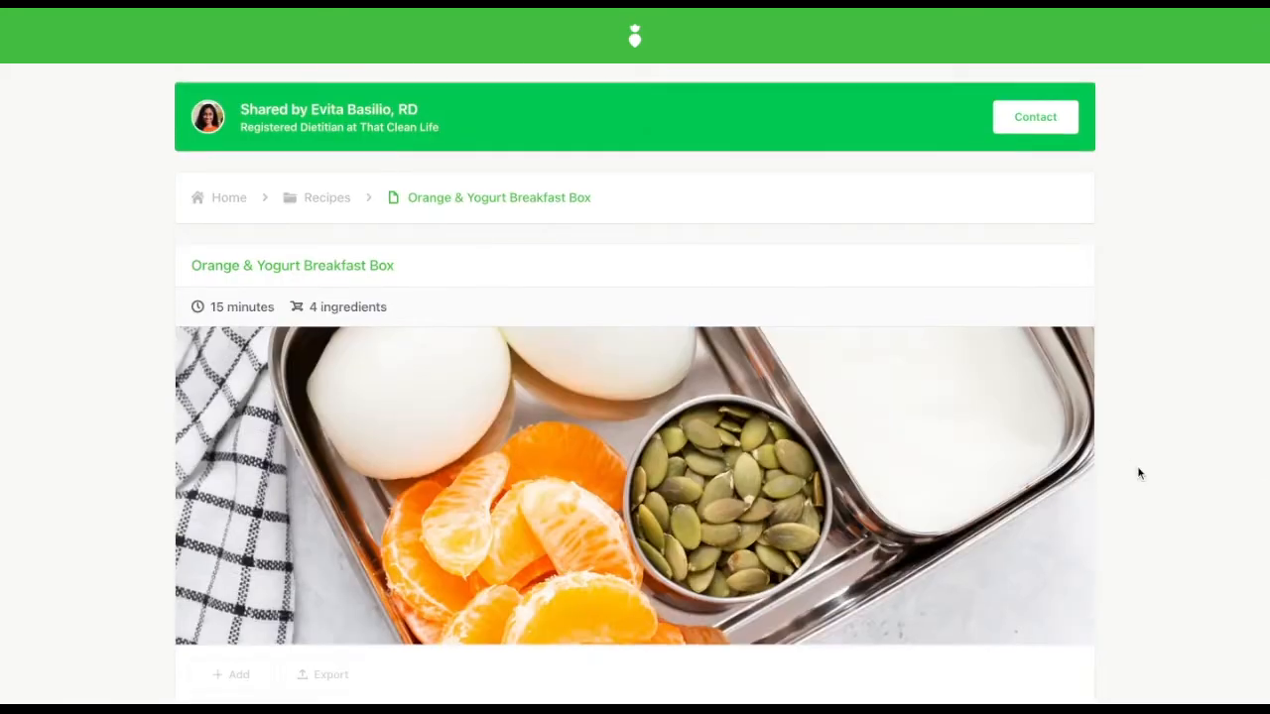
scroll(down, 3)
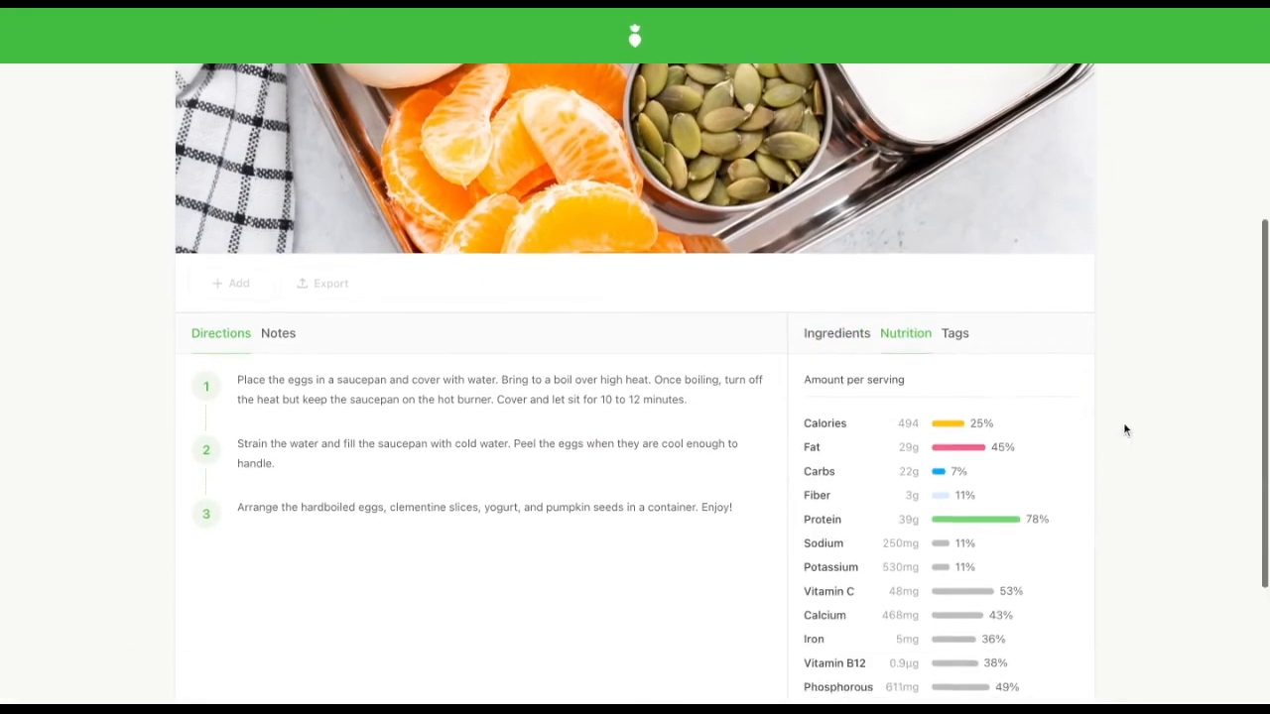
scroll(down, 3)
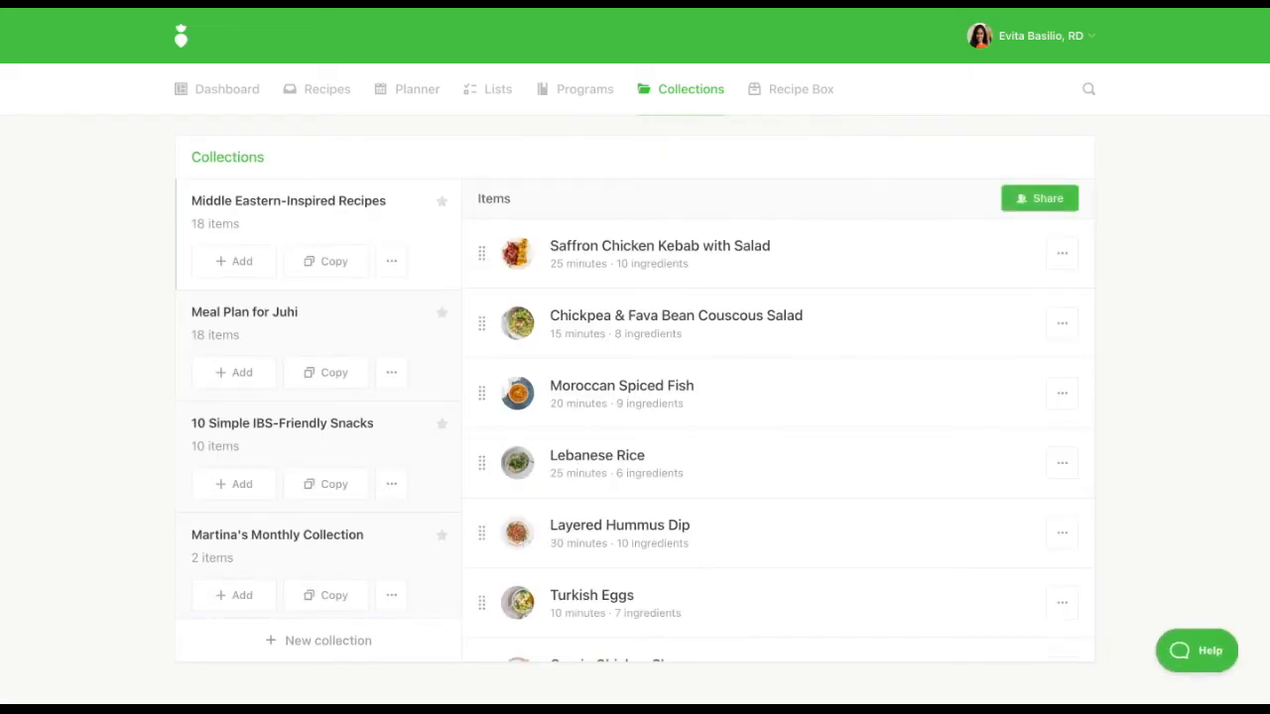
mouse_move(1040, 198)
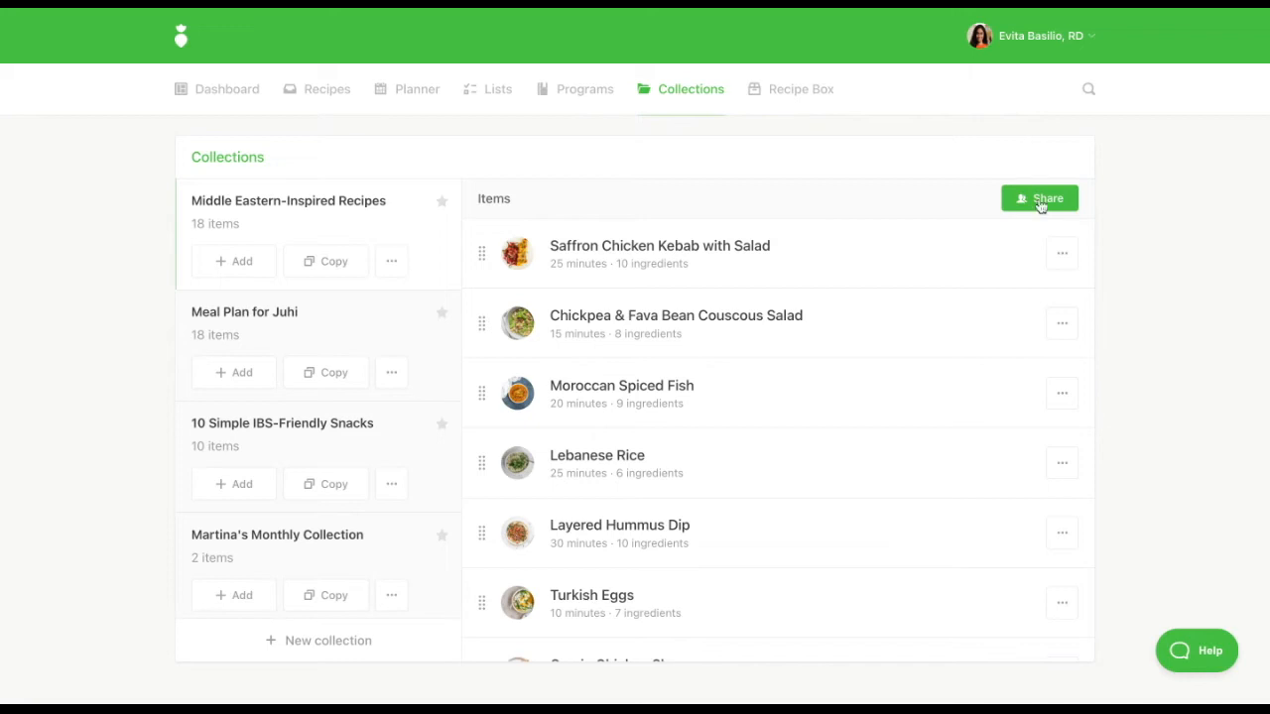
- Review the share settings of Middle Eastern-Inspired Recipes and bring up the account options
click(1040, 198)
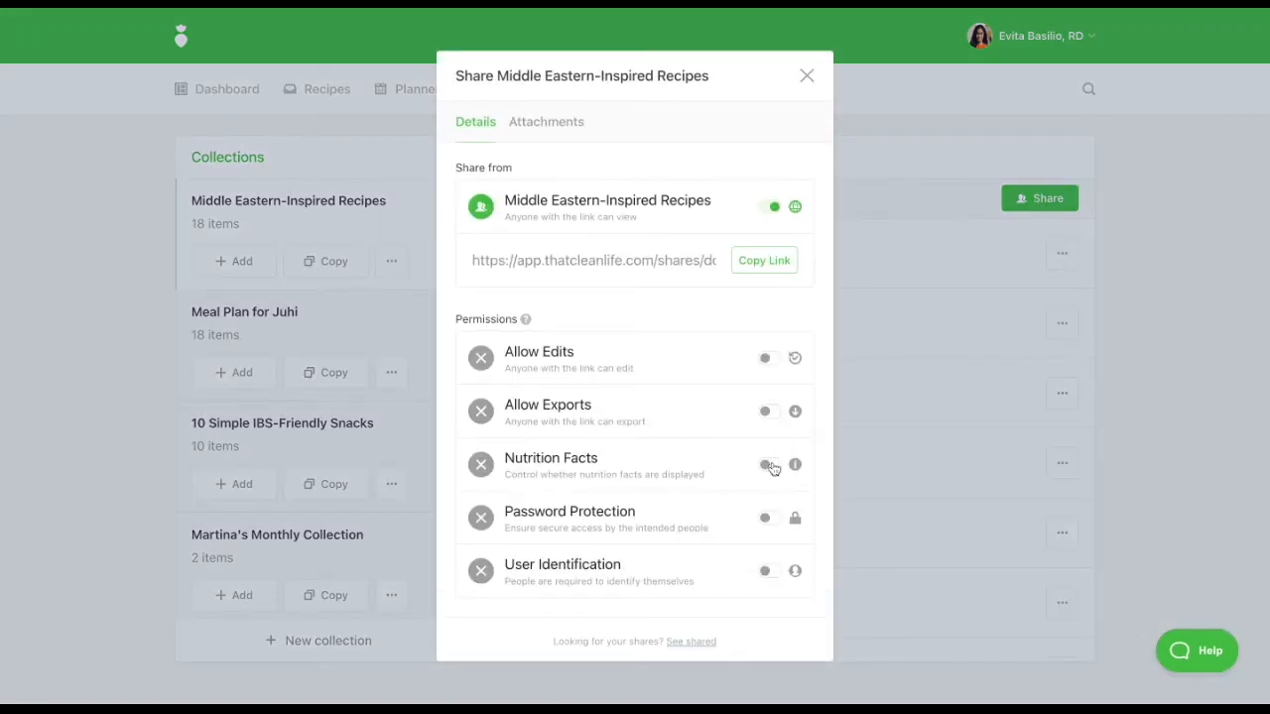
click(765, 464)
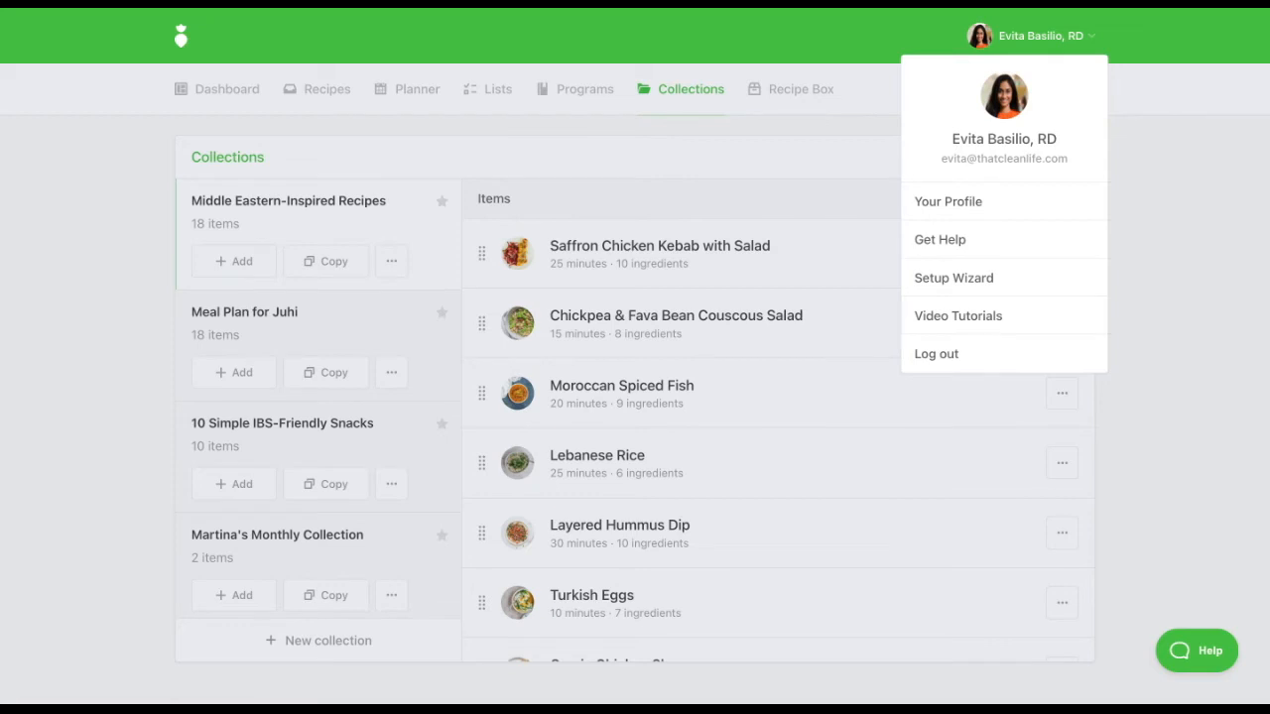
- From the profile's Shared tab, edit the Middle Eastern-Inspired Recipes link to enable Nutrition Facts
click(948, 202)
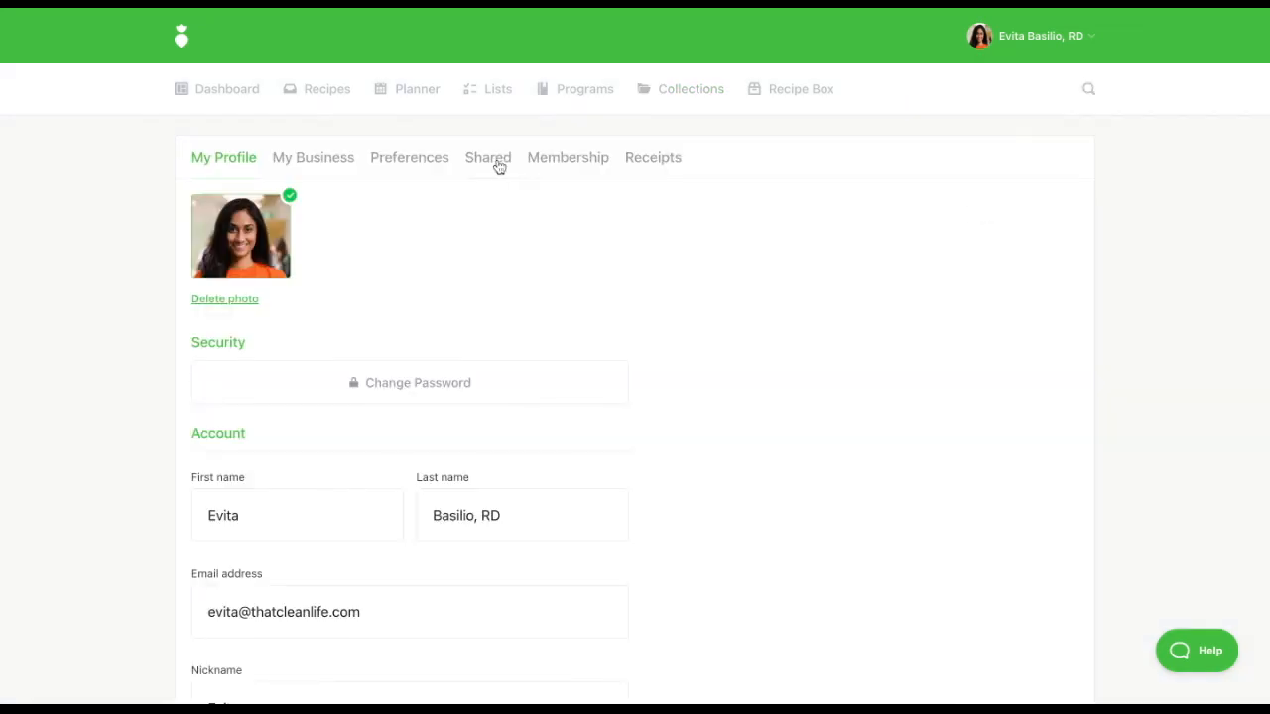
click(488, 157)
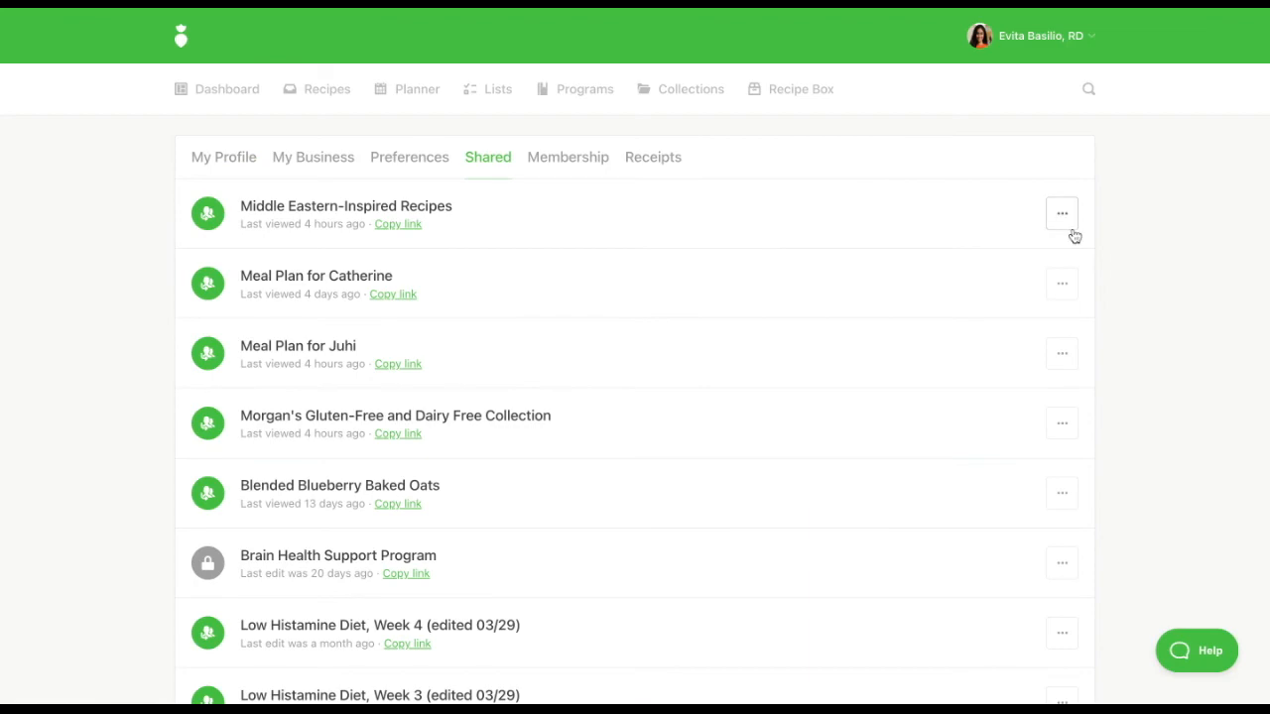
click(1060, 214)
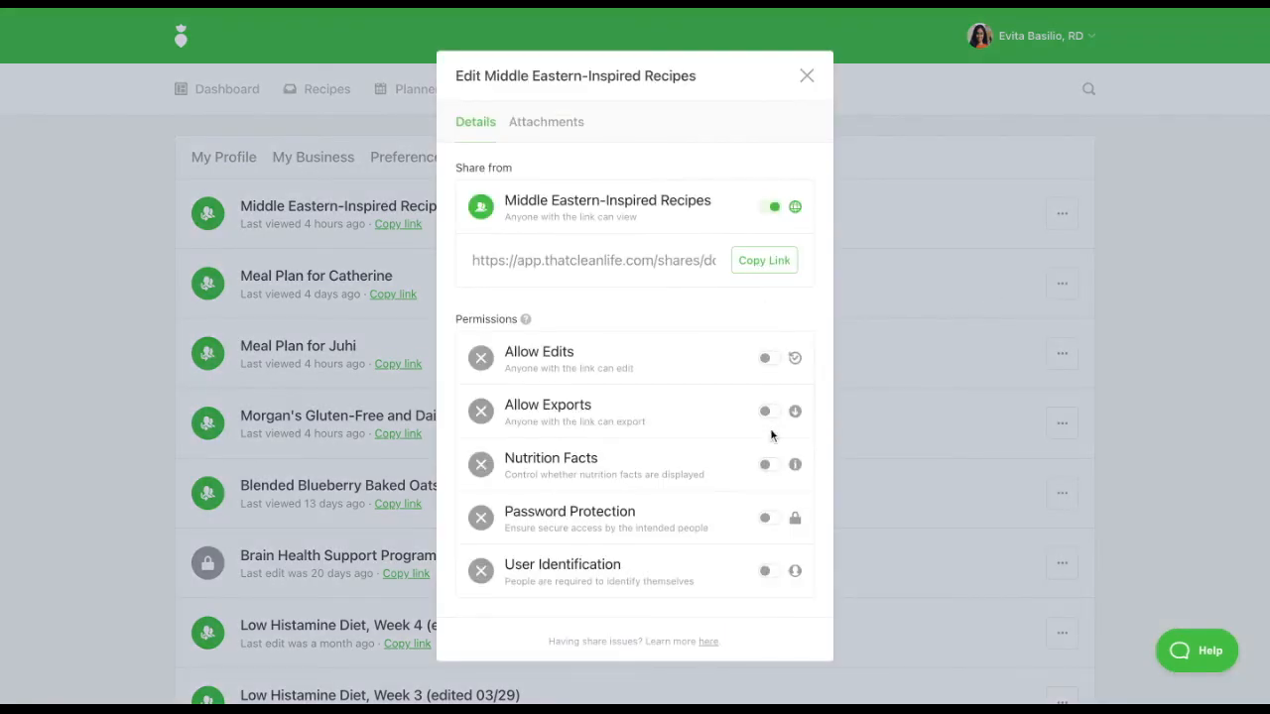
click(765, 464)
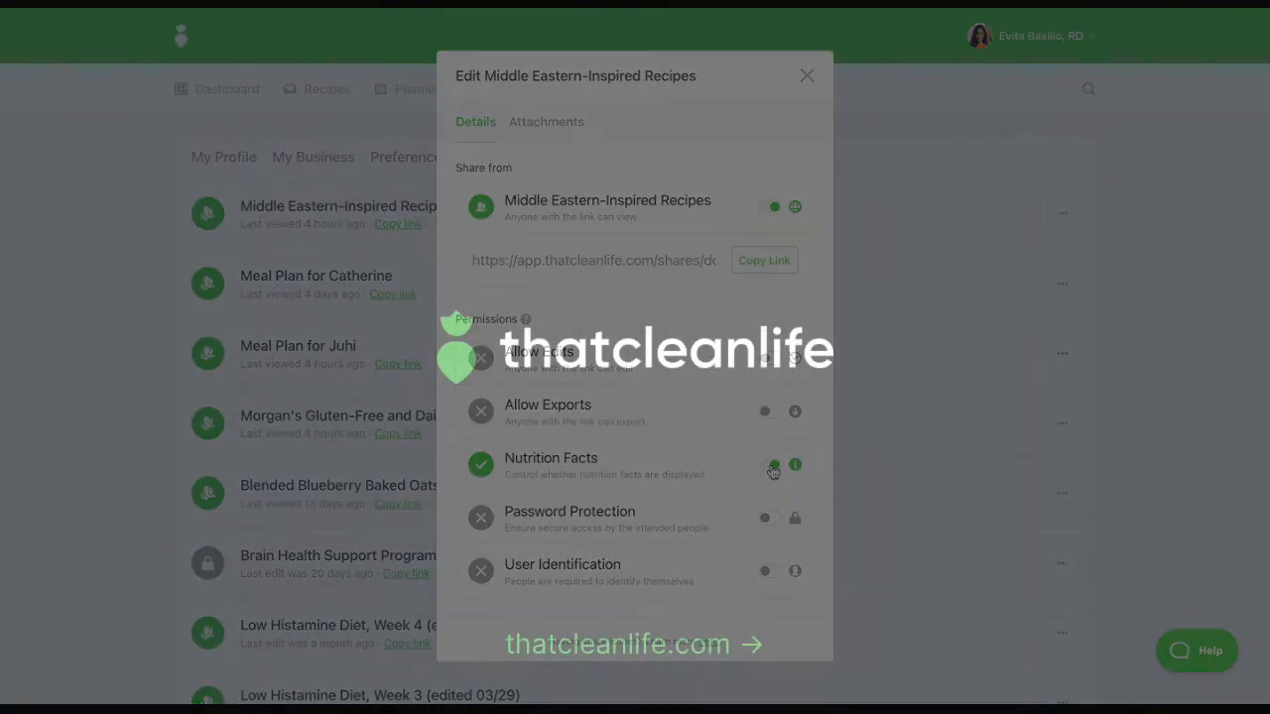